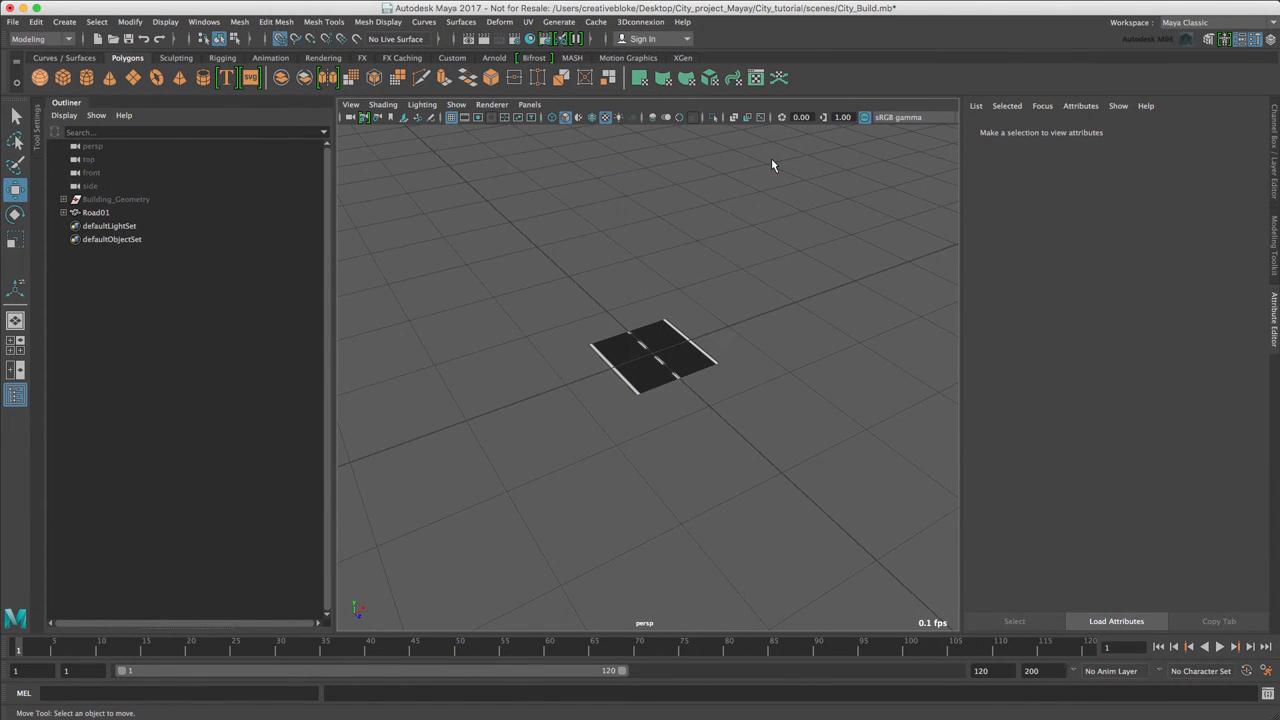
Duplicate Road01 into Road02, hide Road01, and select Road02
left_click(95, 212)
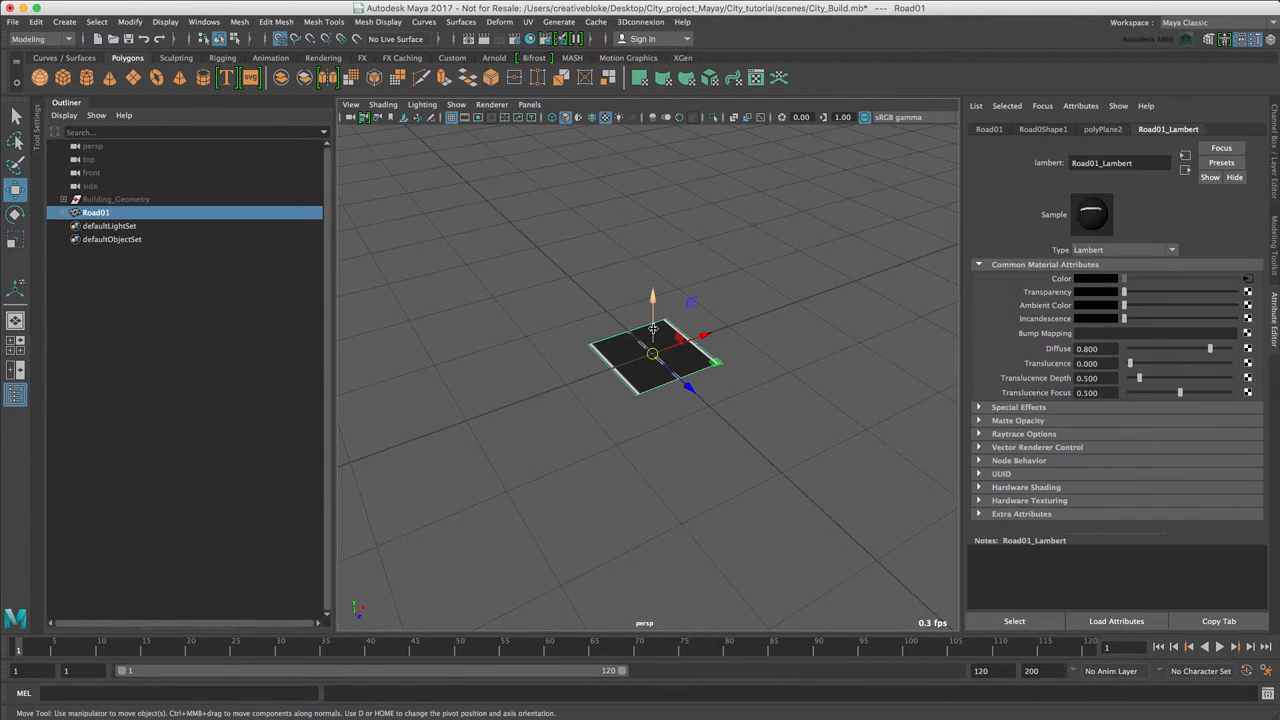
key("ctrl+d")
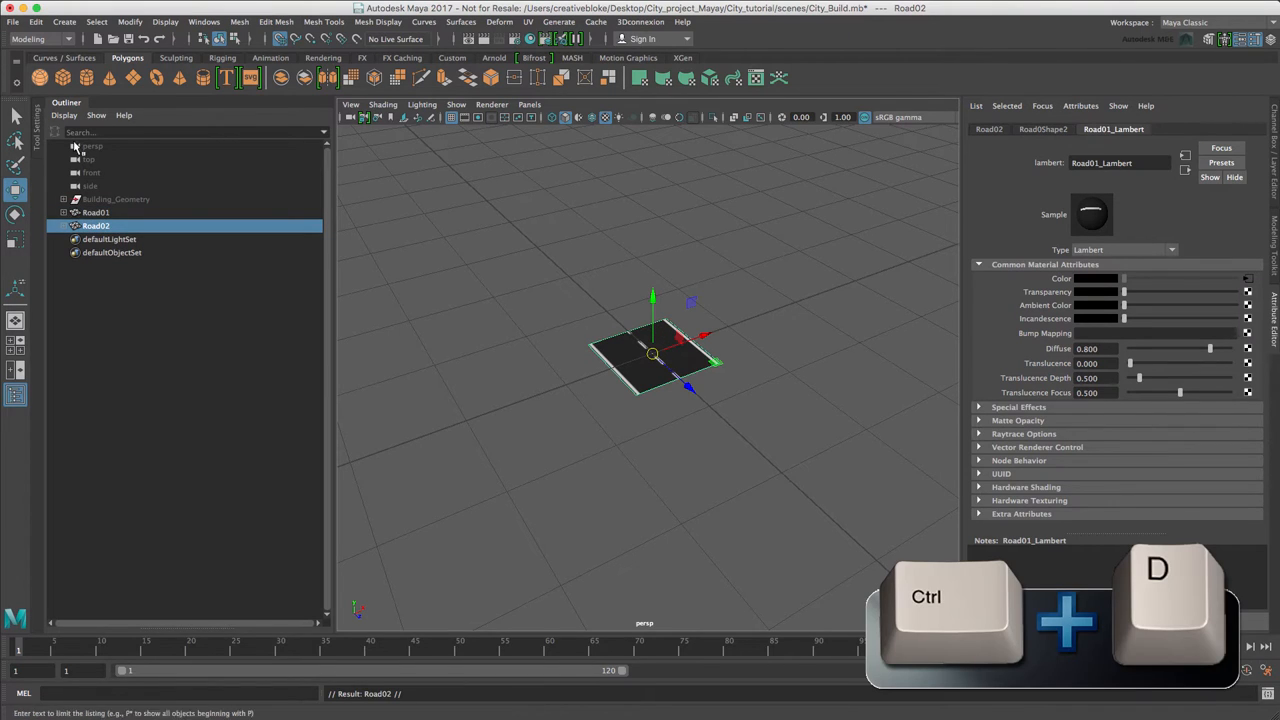
left_click(96, 212)
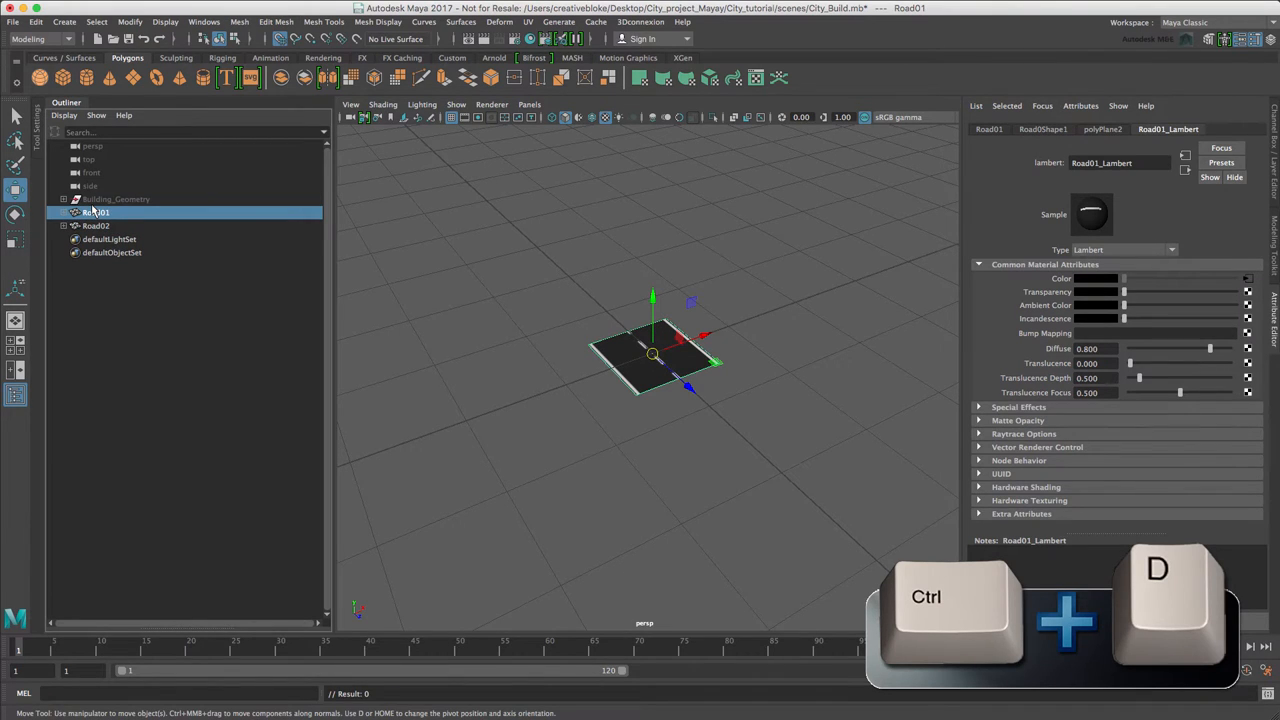
key("ctrl+h")
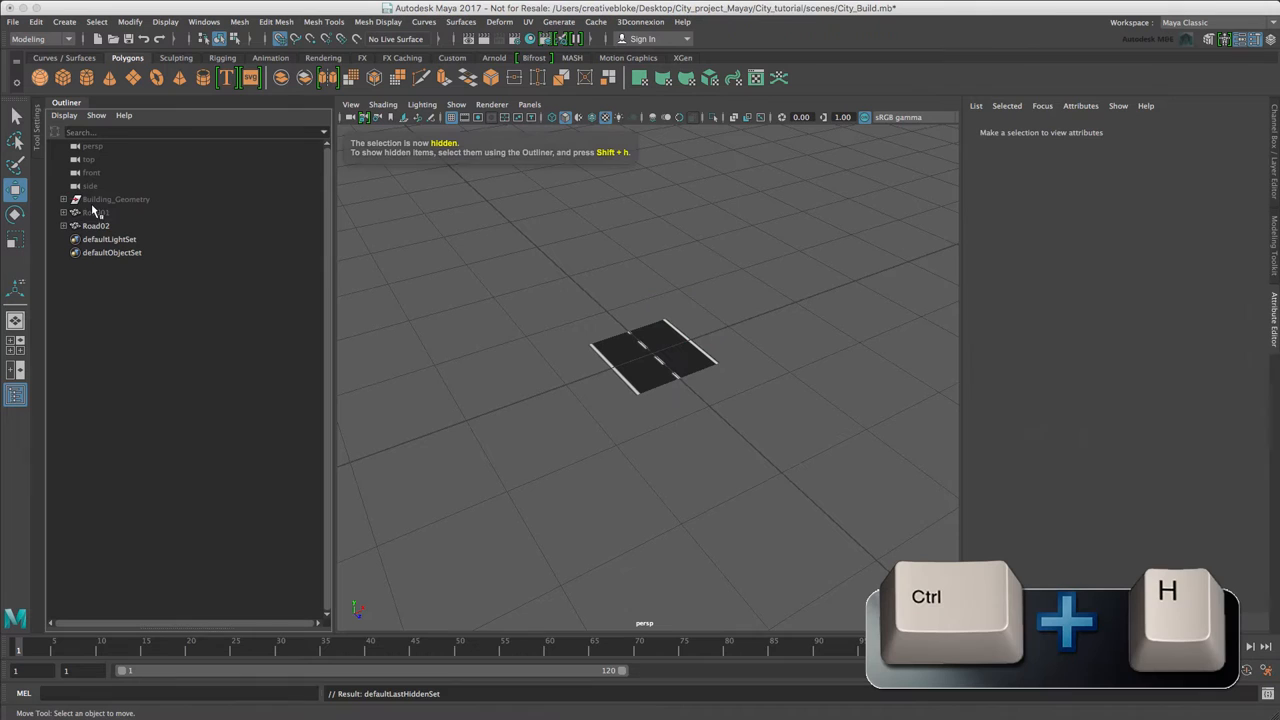
left_click(97, 225)
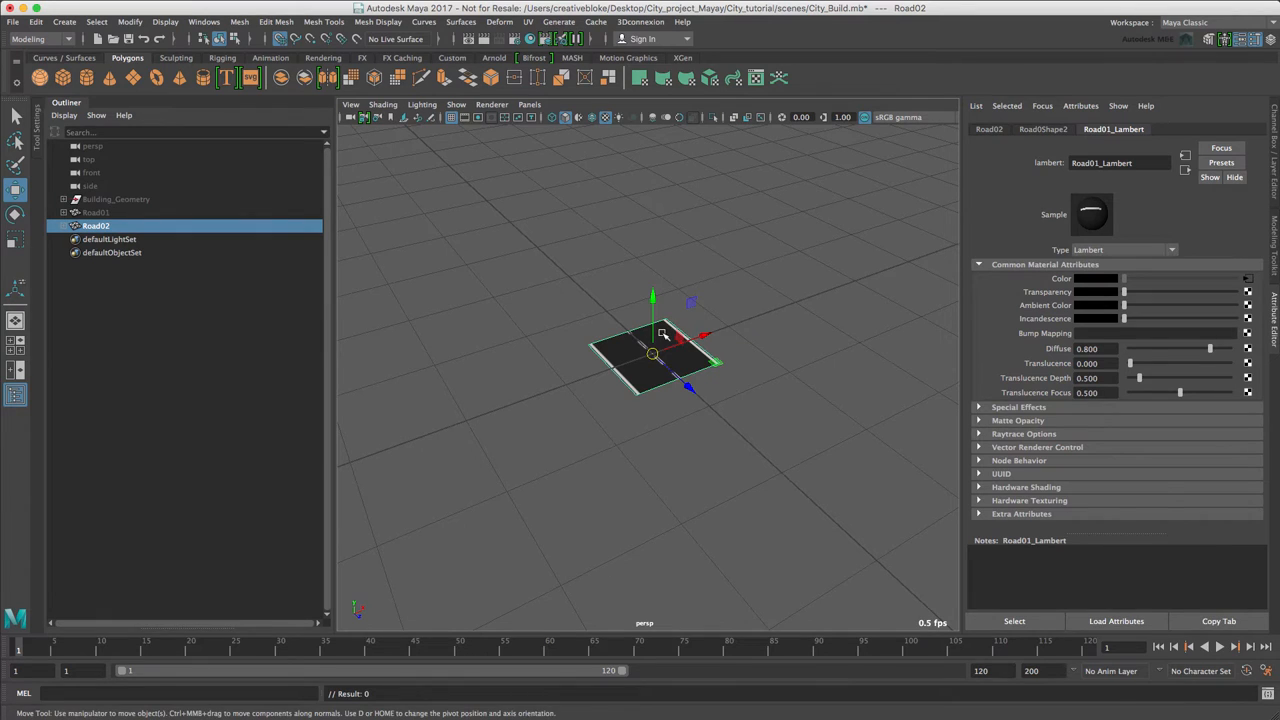
Assign Road02 a new Lambert material and start naming it Road_Middle_Lambert
right_click(652, 352)
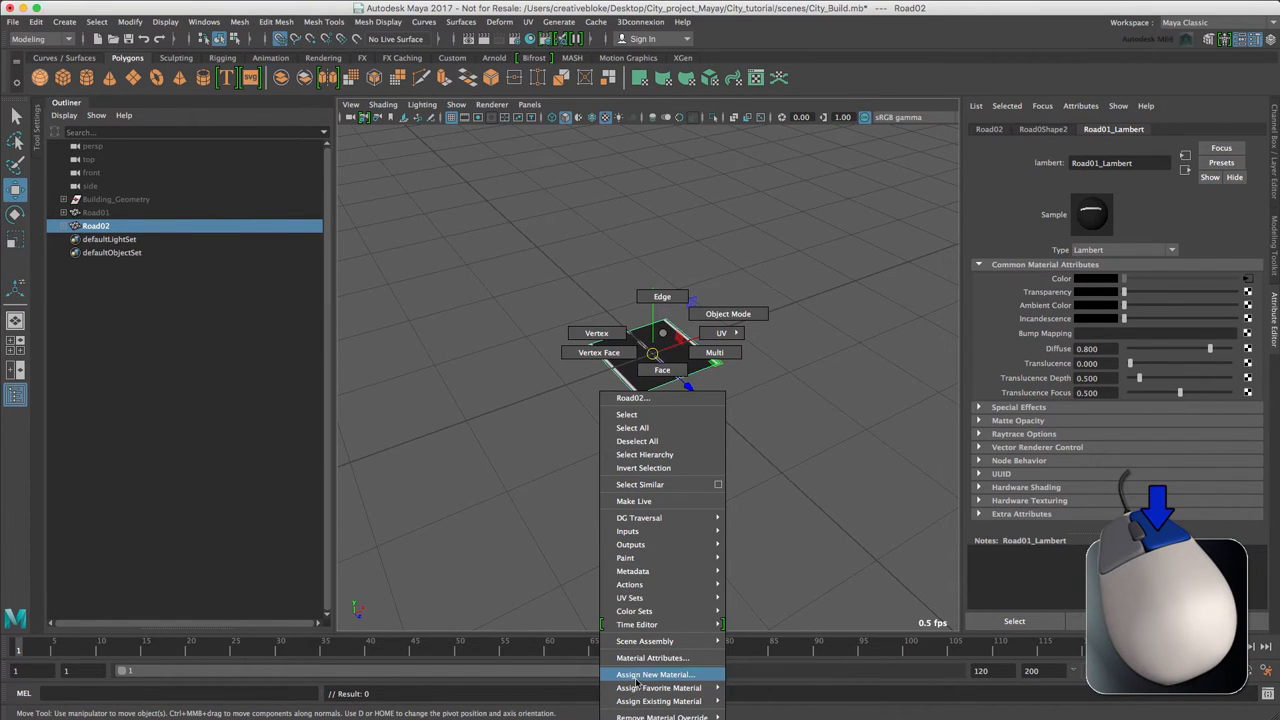
left_click(655, 673)
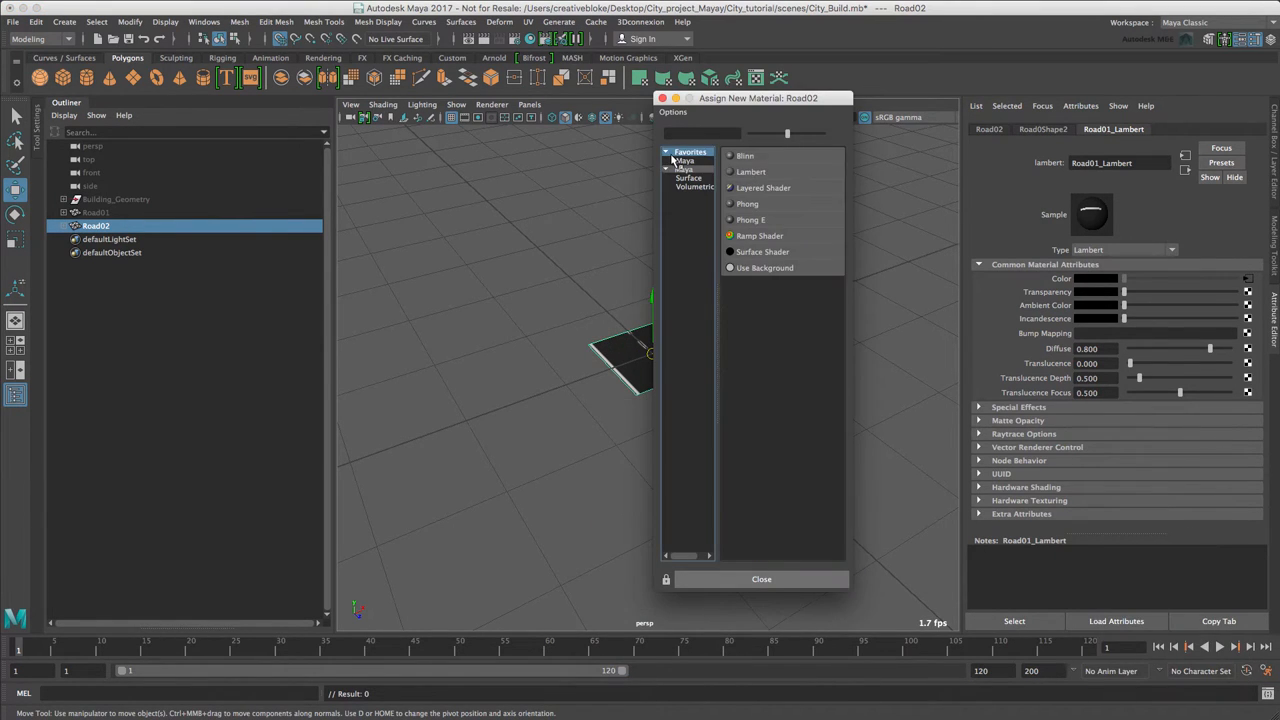
left_click(751, 171)
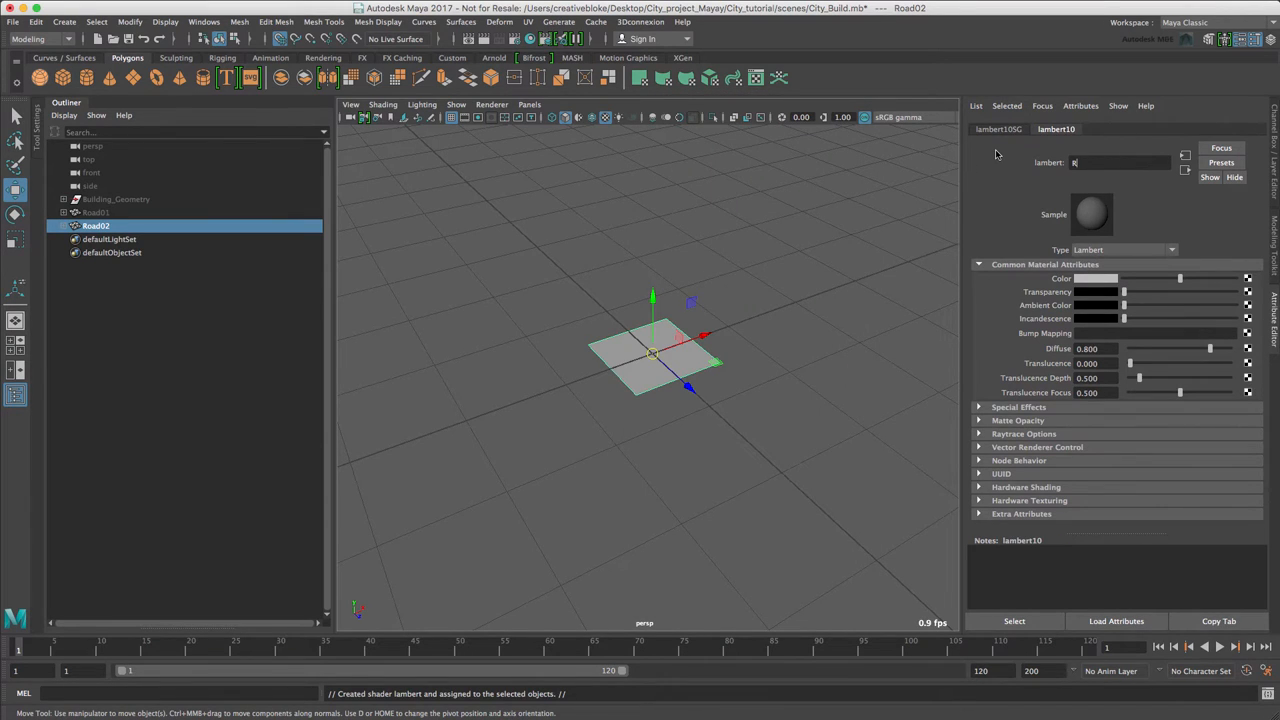
type("Road_Middle_Lambert")
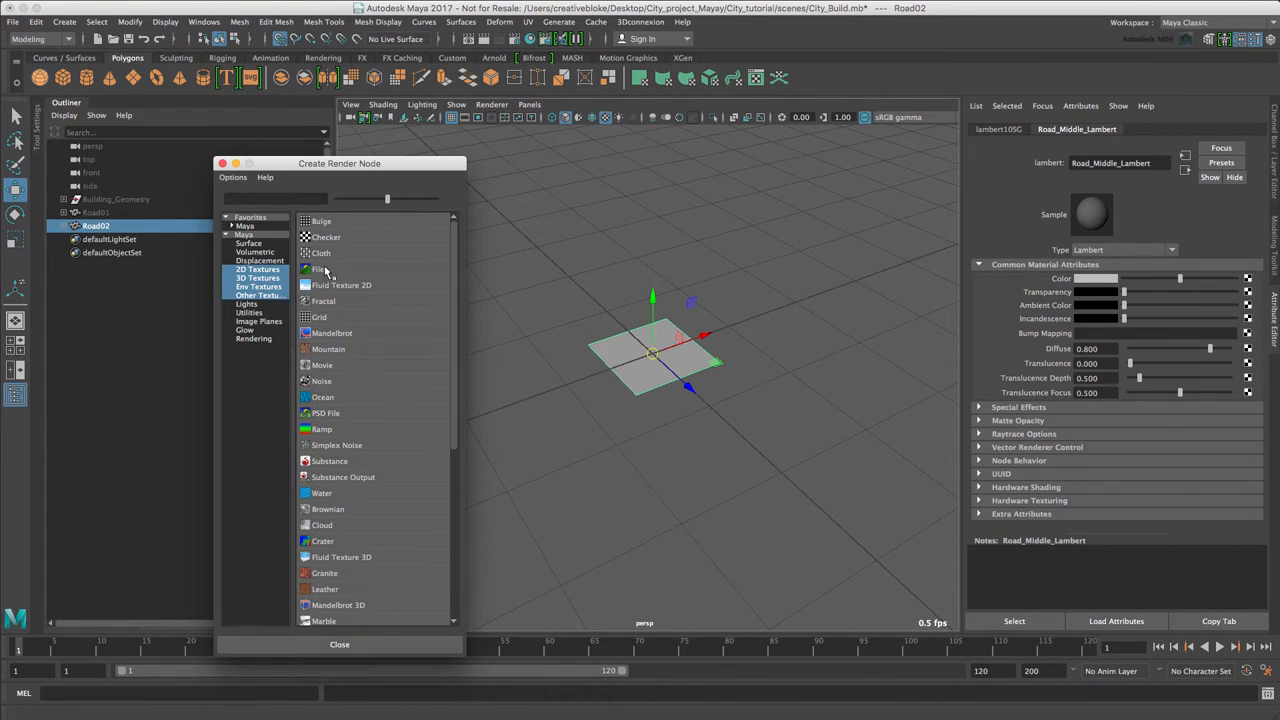
Load Middle.psd as a File texture for the colour, then reselect Road02
left_click(320, 269)
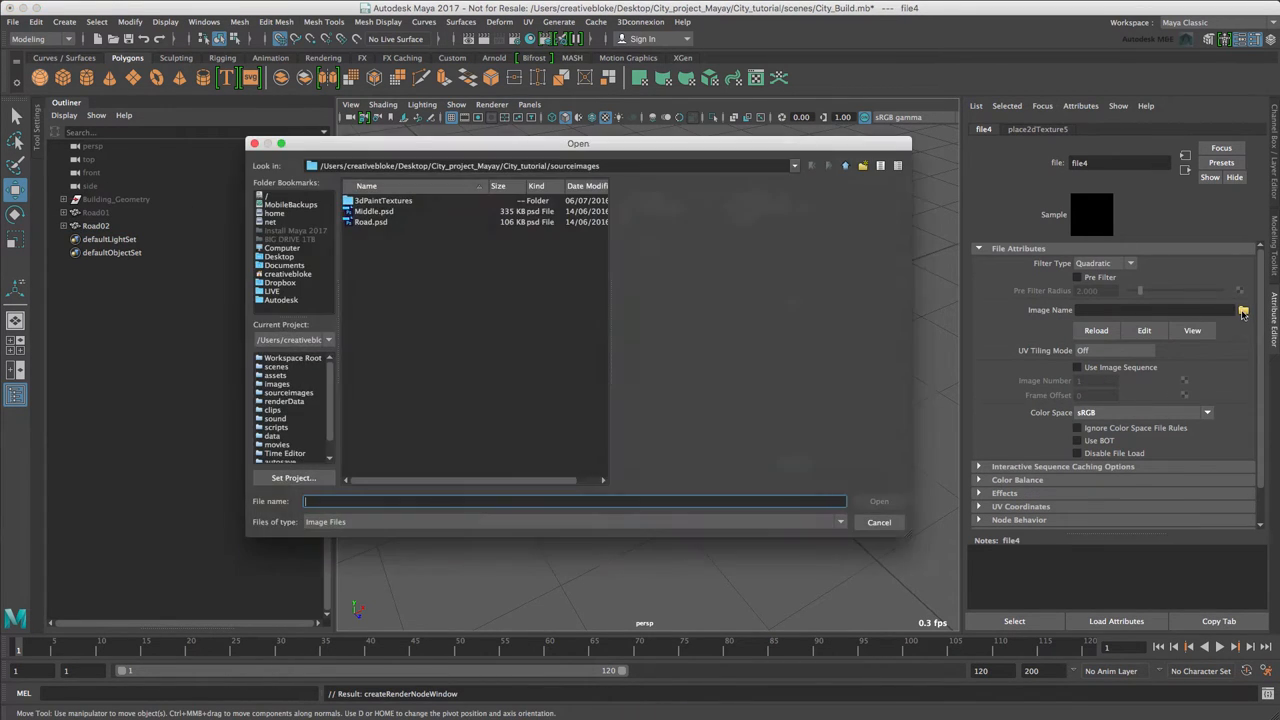
left_click(374, 211)
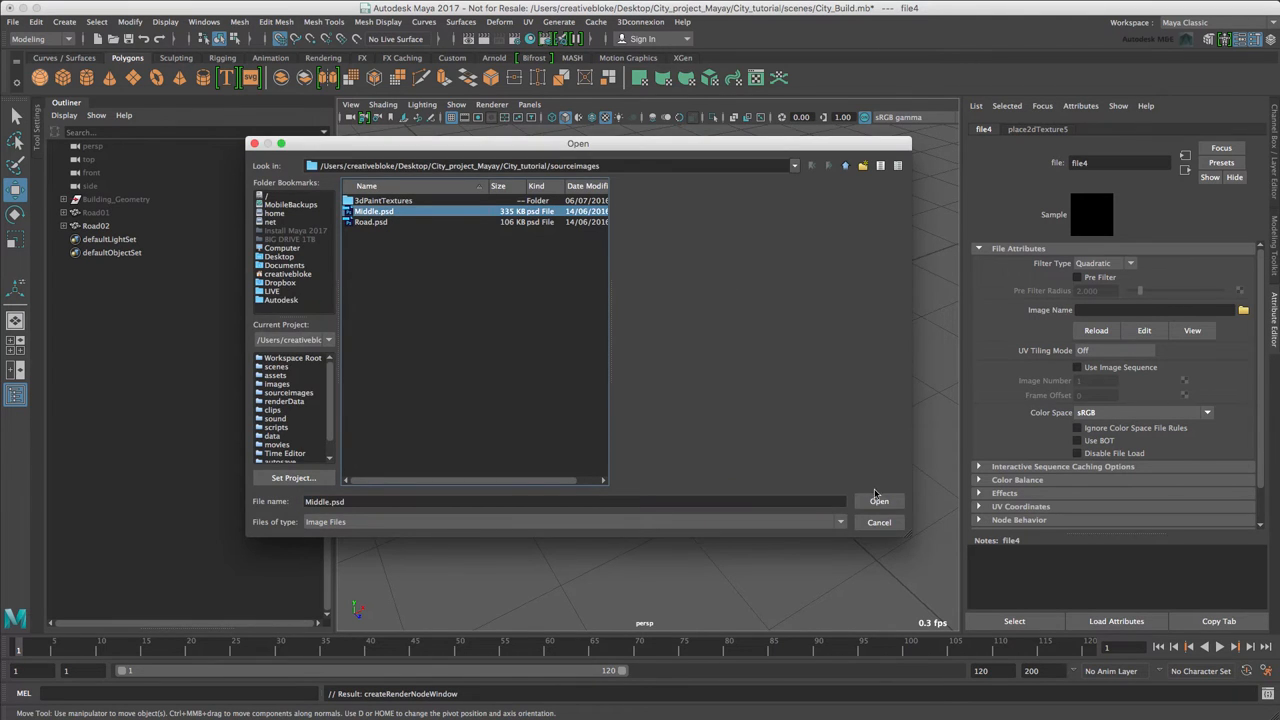
left_click(878, 501)
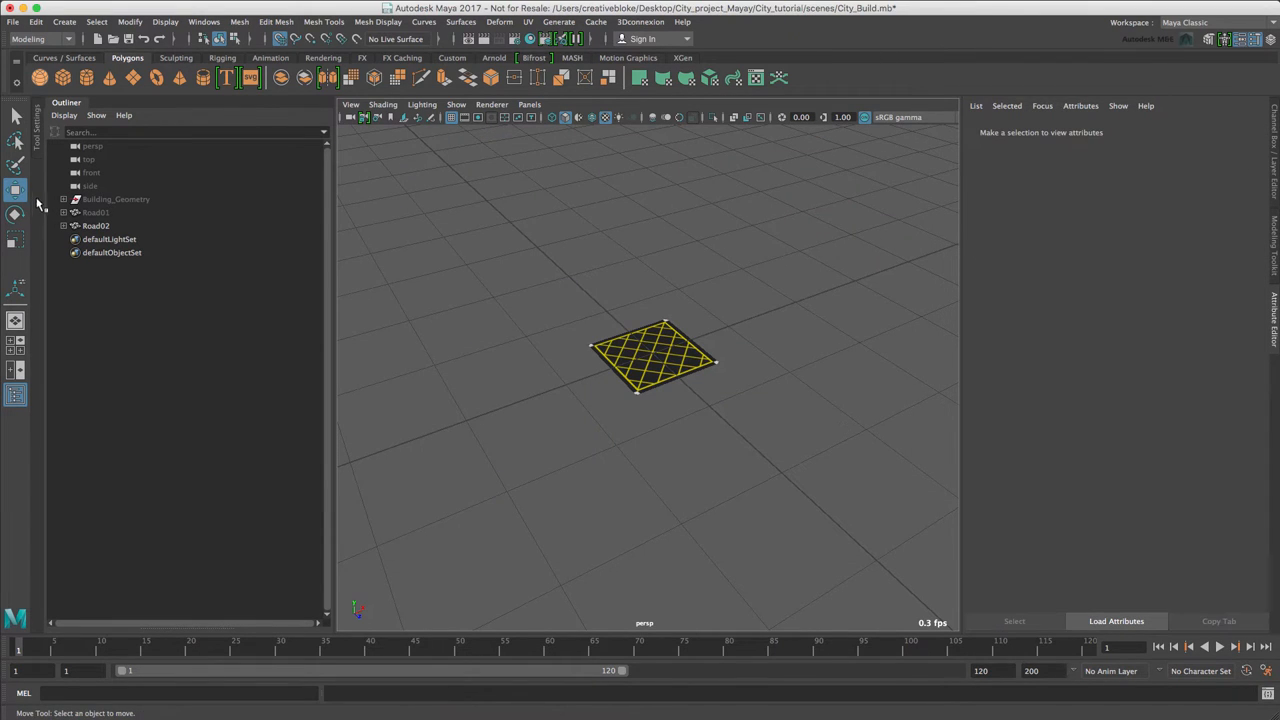
left_click(96, 225)
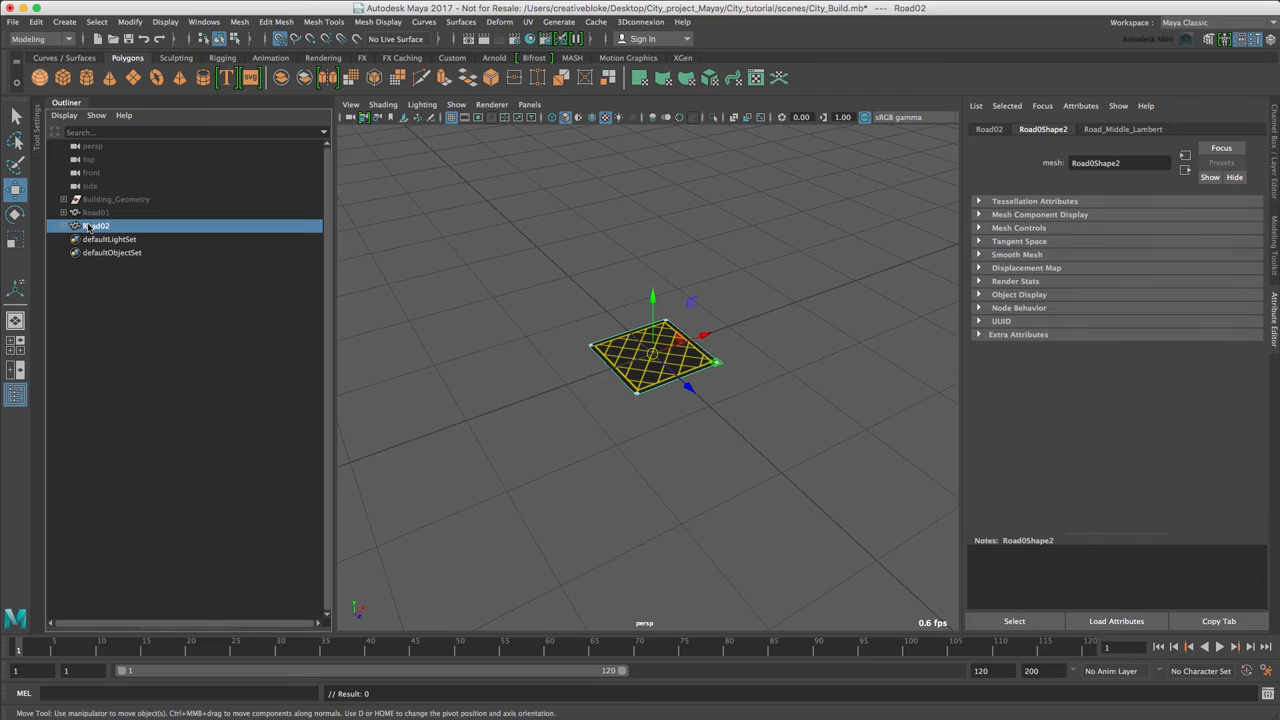
Duplicate the textured road into Land_Infill, hide the road planes, and select Land_Infill
key("ctrl+d")
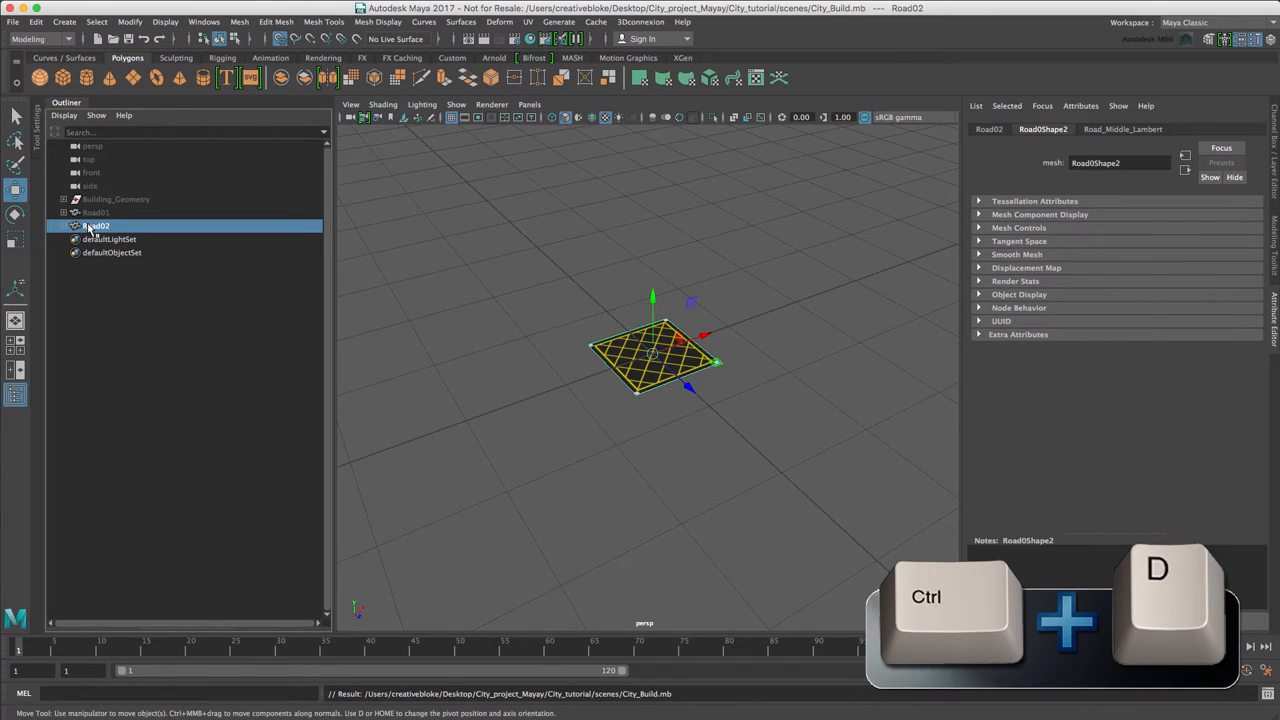
key("ctrl+d")
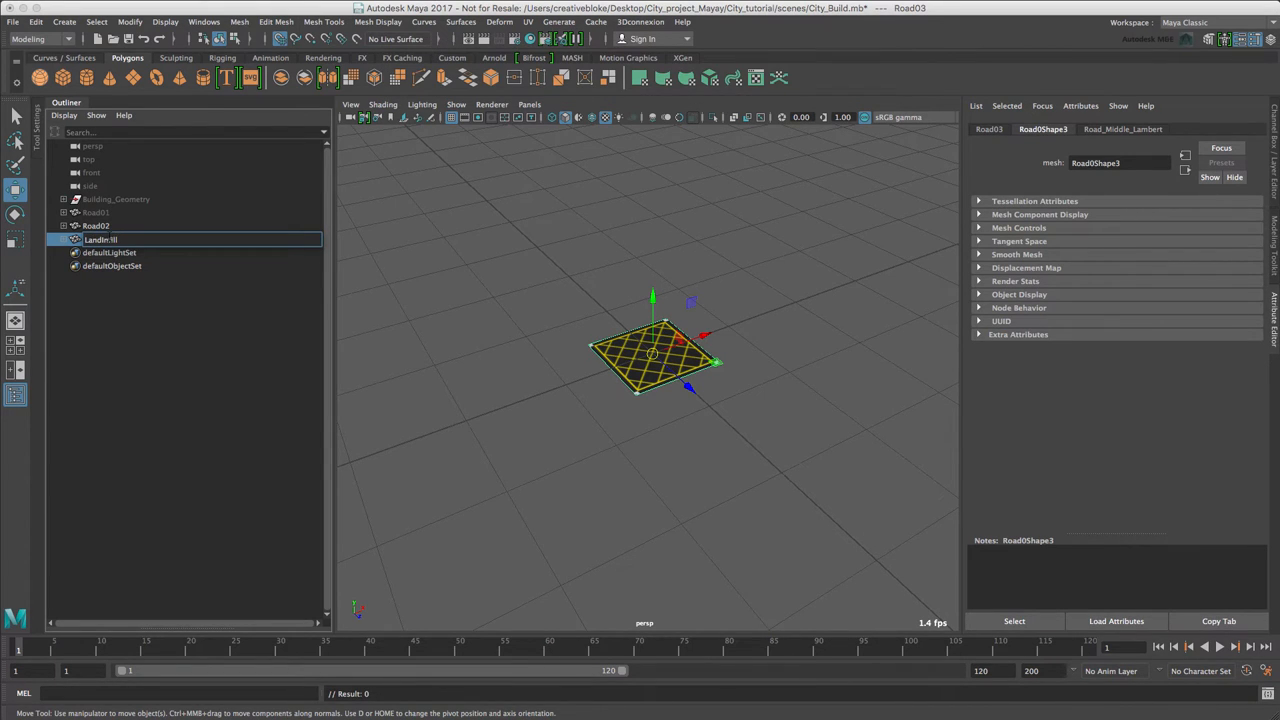
left_click(96, 225)
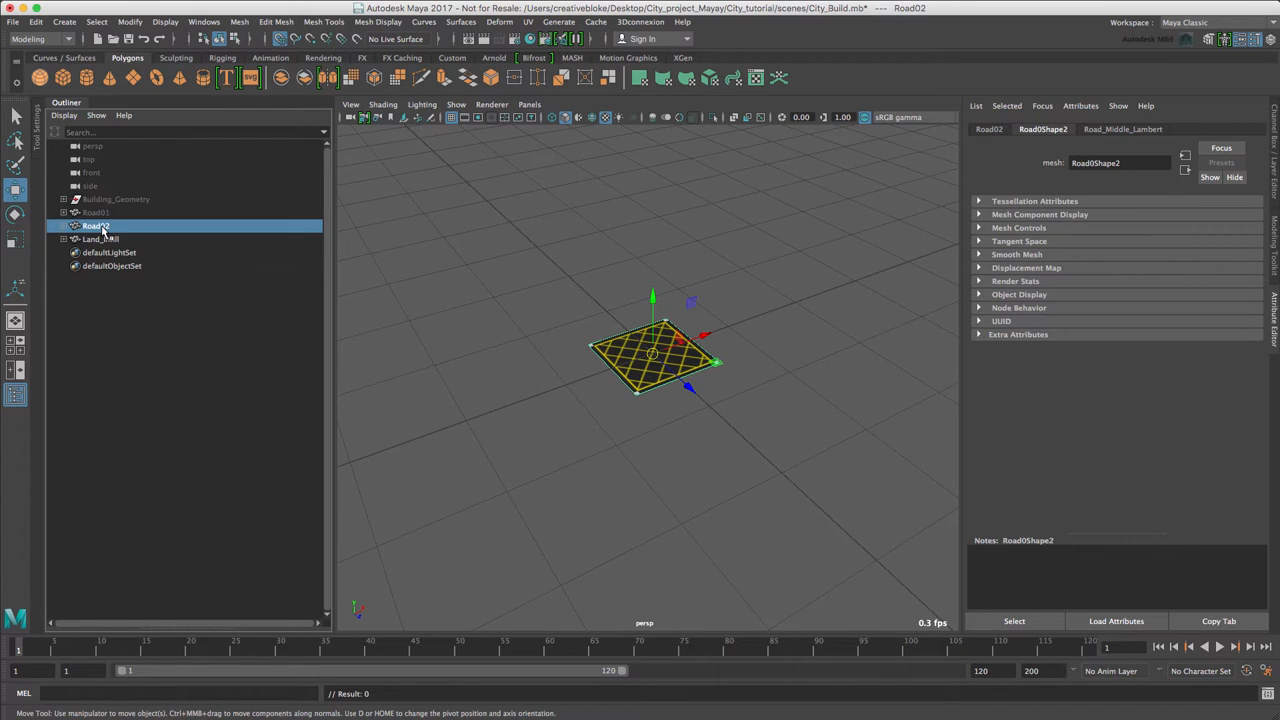
key("ctrl+h")
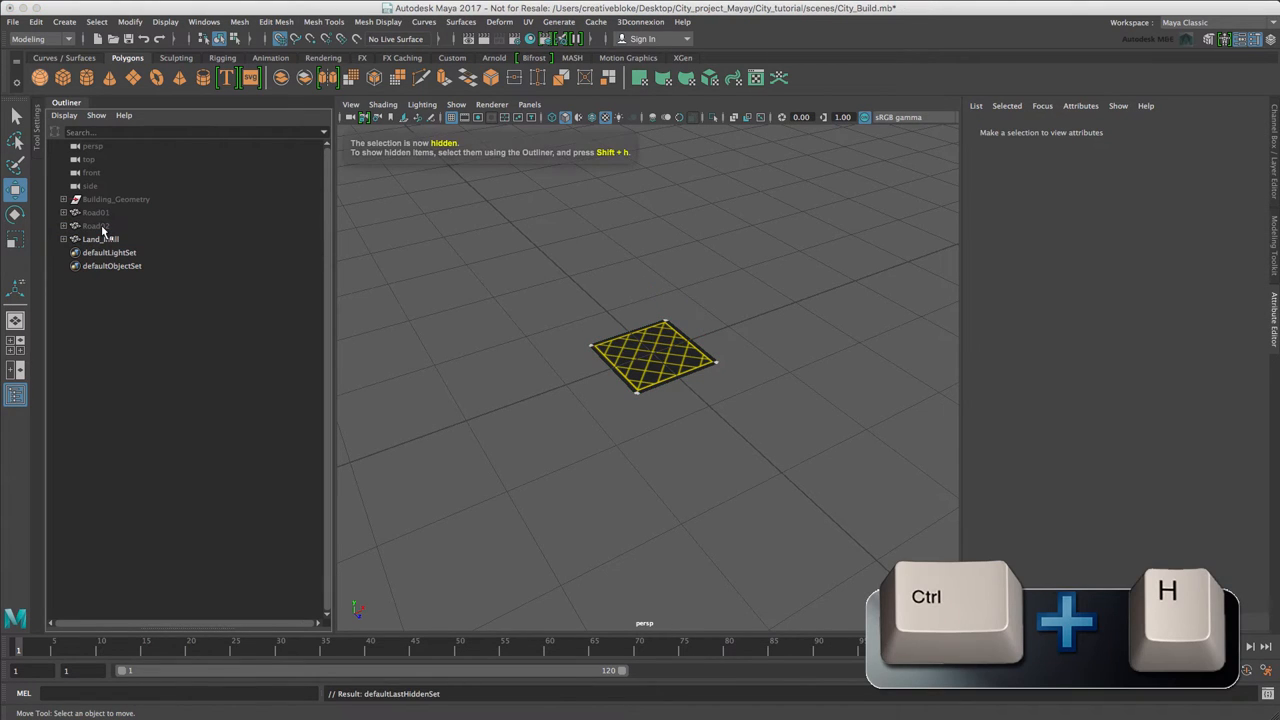
left_click(101, 238)
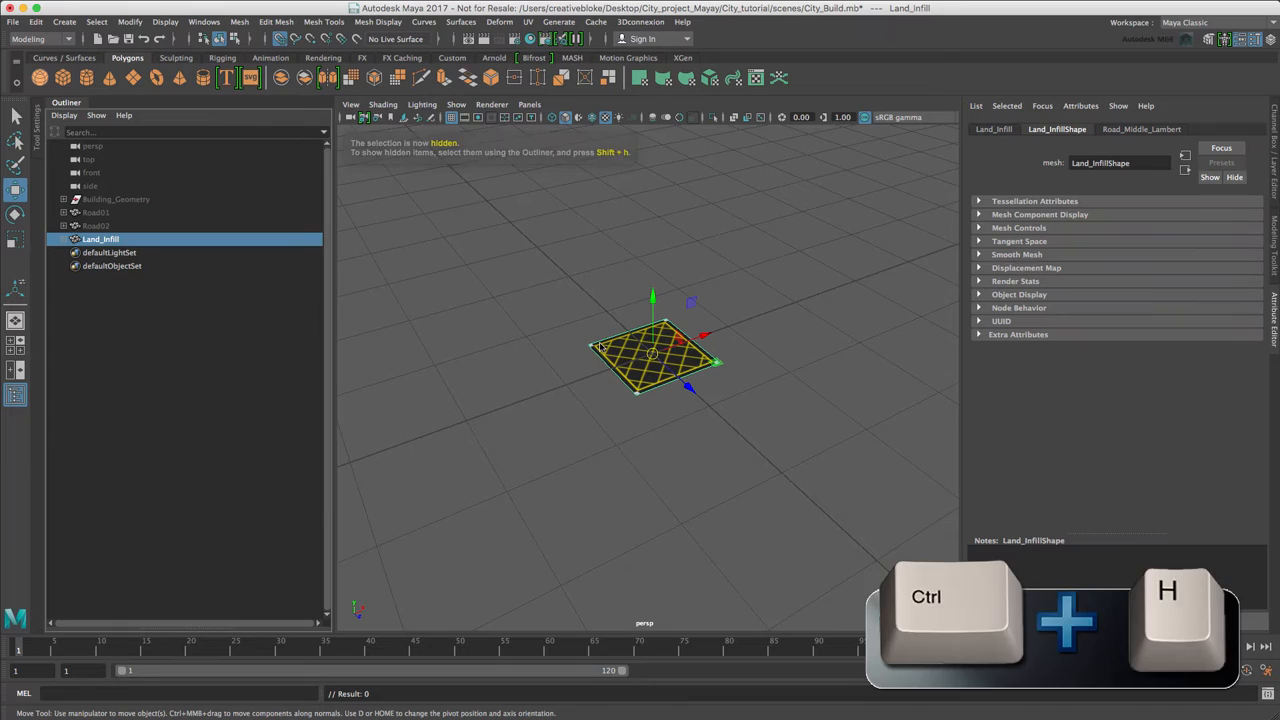
Assign Land_Infill a new Lambert named Land_infill_Lambert and start texturing its colour
right_click(650, 355)
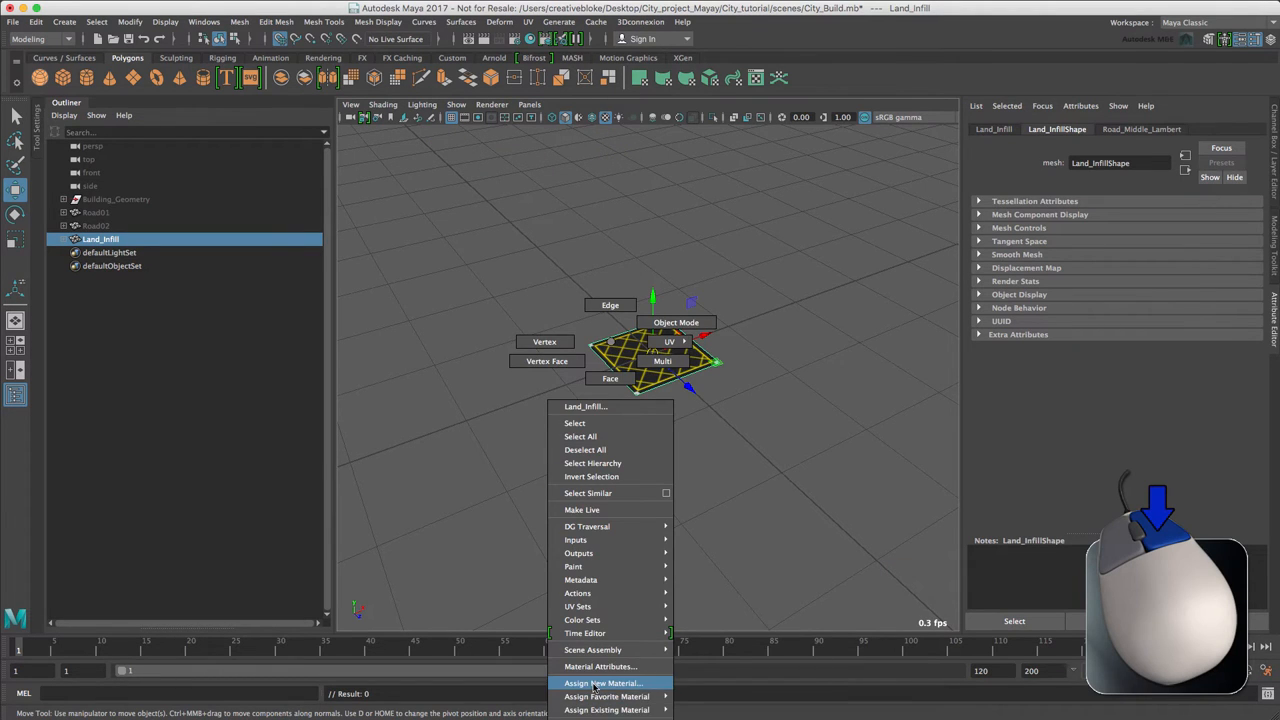
left_click(601, 683)
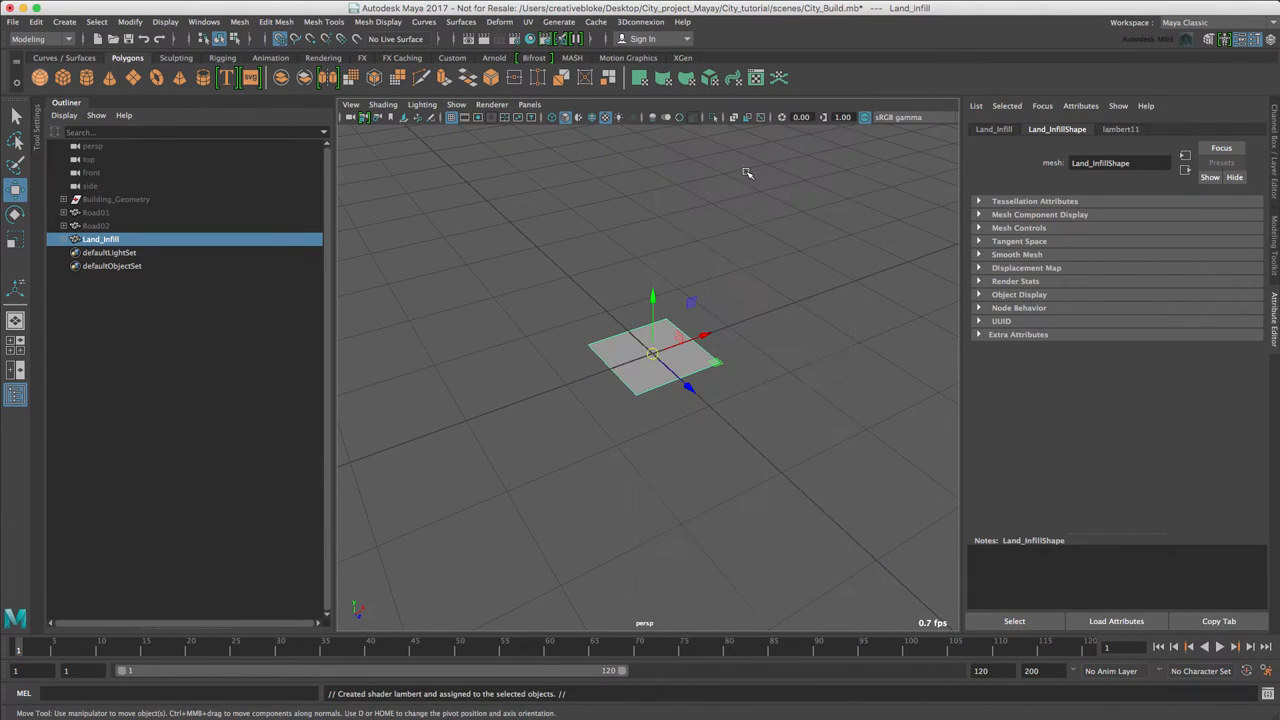
left_click(1056, 128)
type("Land_infill_Lambert")
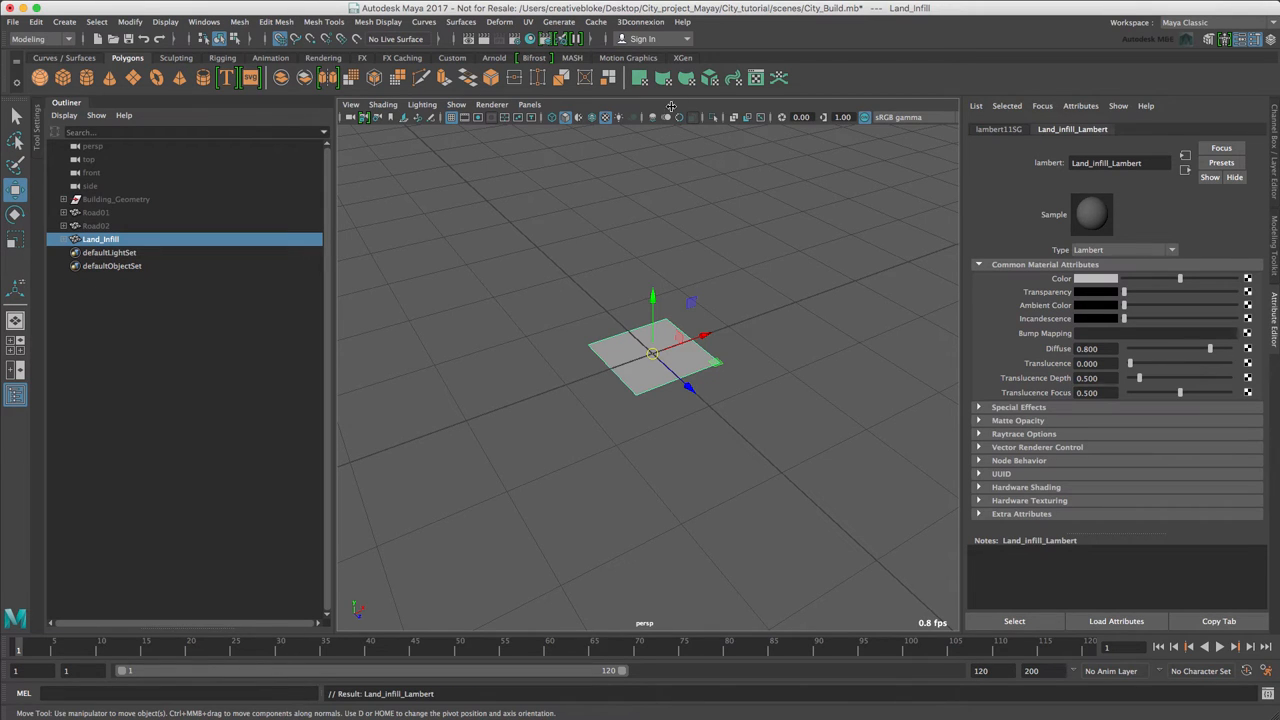
left_click(1247, 278)
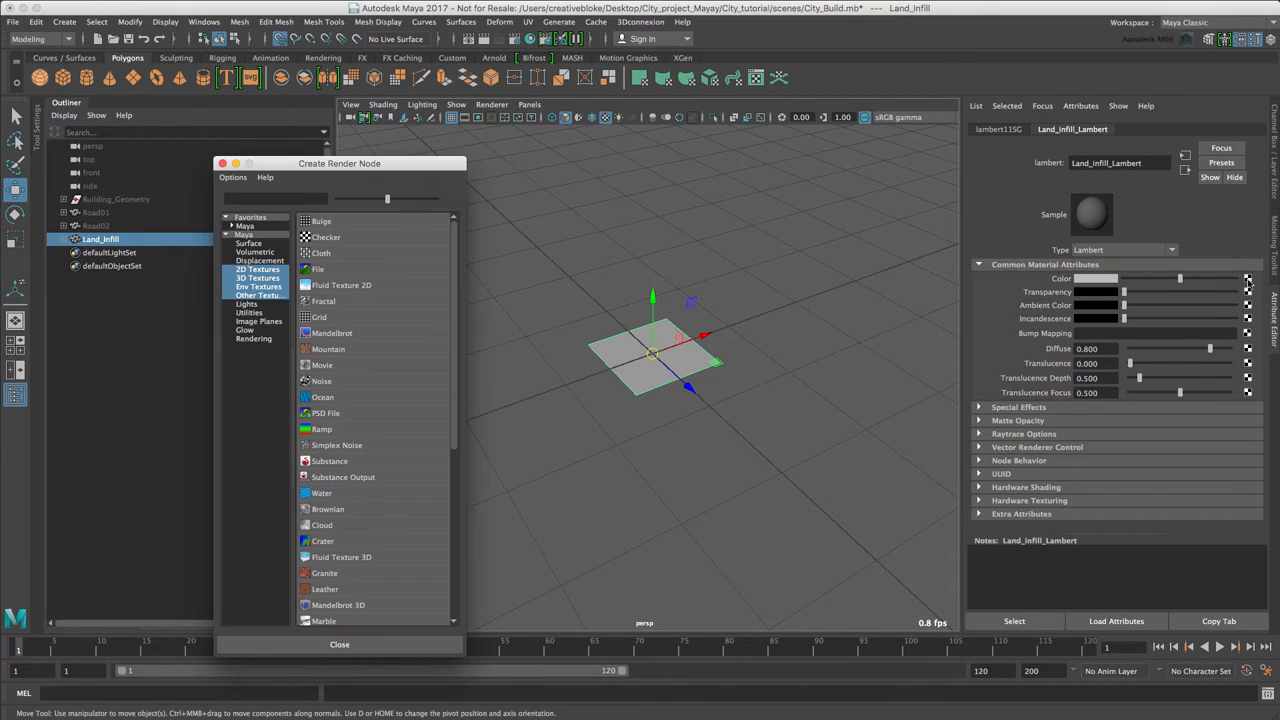
Create a 2D Noise texture for the Land_infill_Lambert colour
left_click(259, 277)
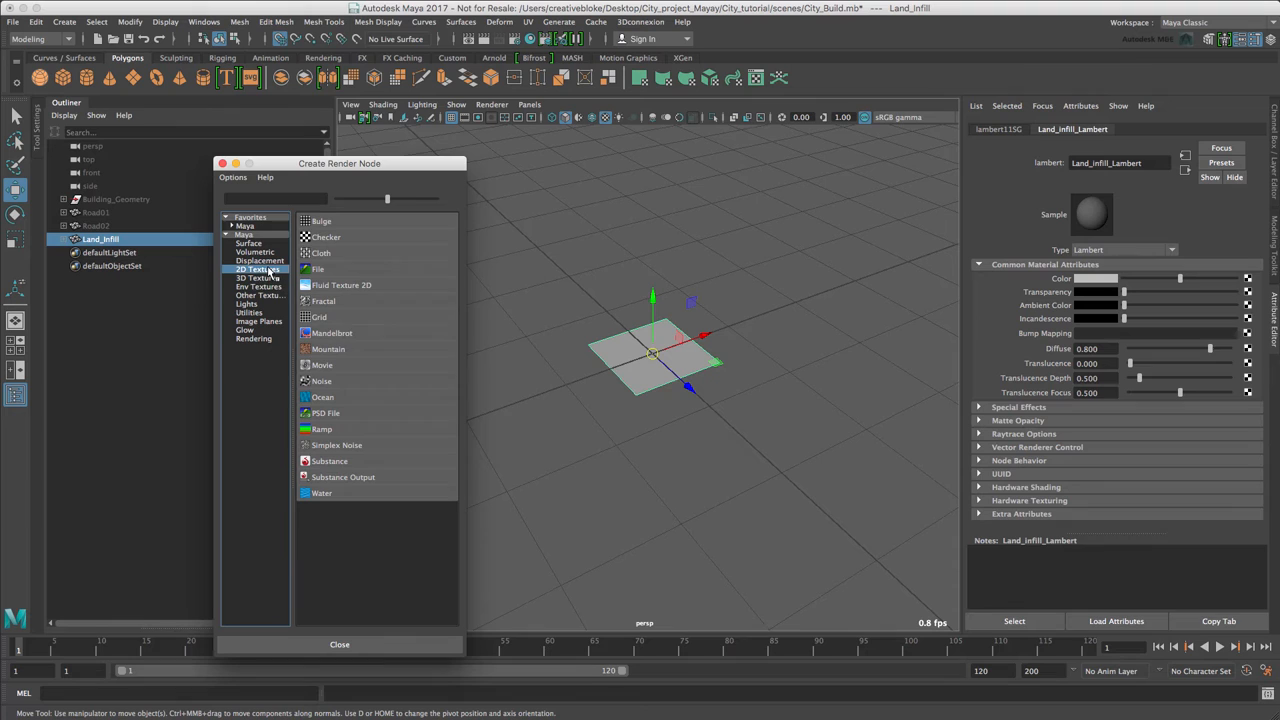
left_click(322, 381)
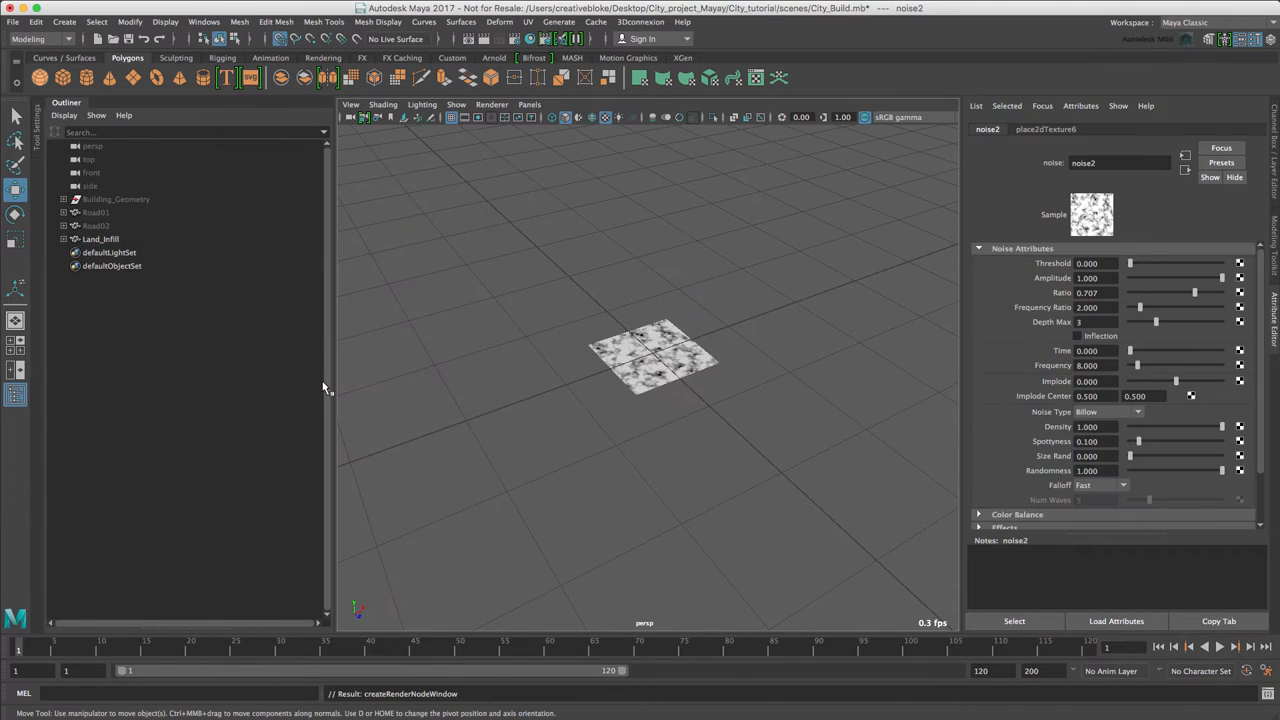
mouse_move(940, 425)
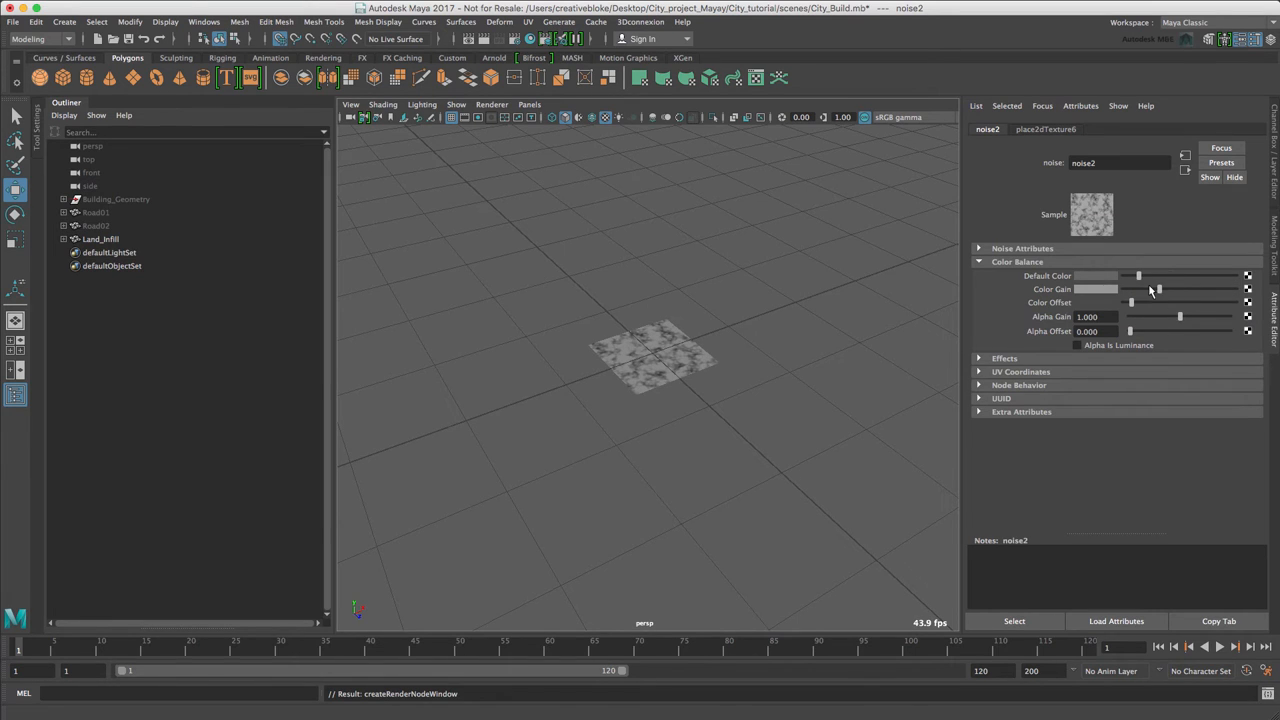
Lower the noise Color Gain and Color Offset and adjust Default Color for a near-black tone
left_click_drag(1155, 289, 1130, 289)
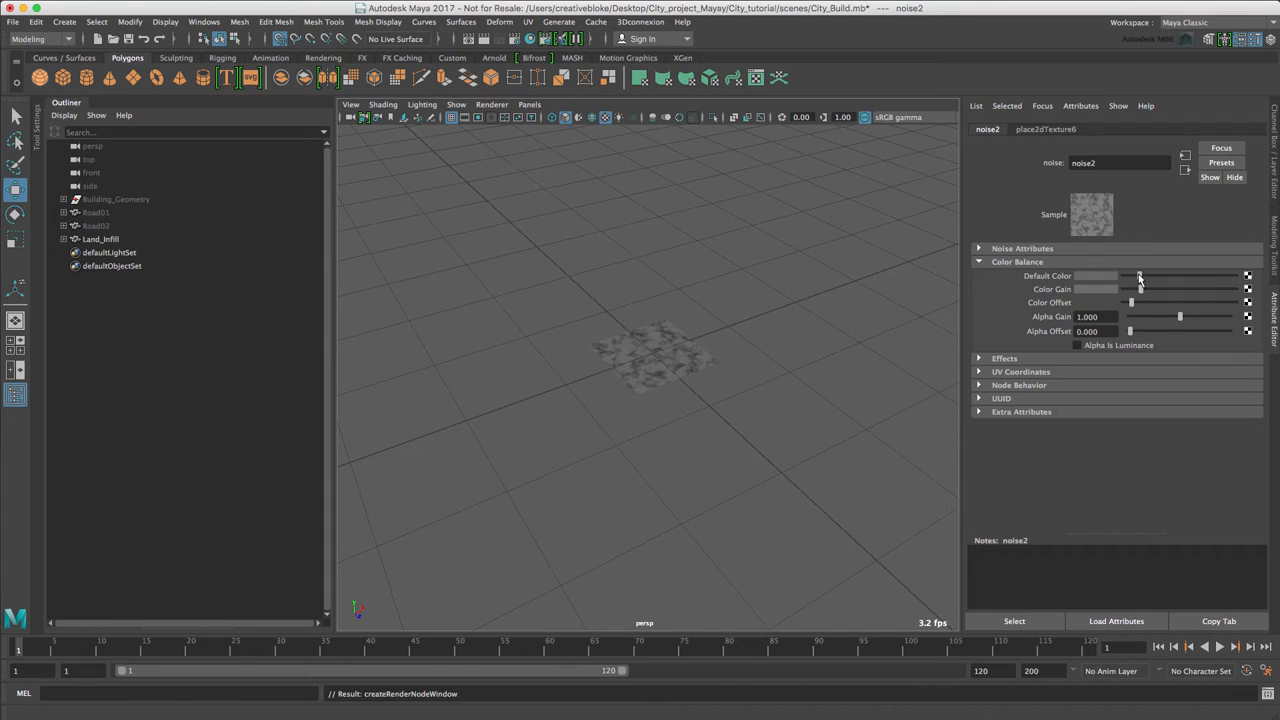
left_click_drag(1131, 302, 1155, 302)
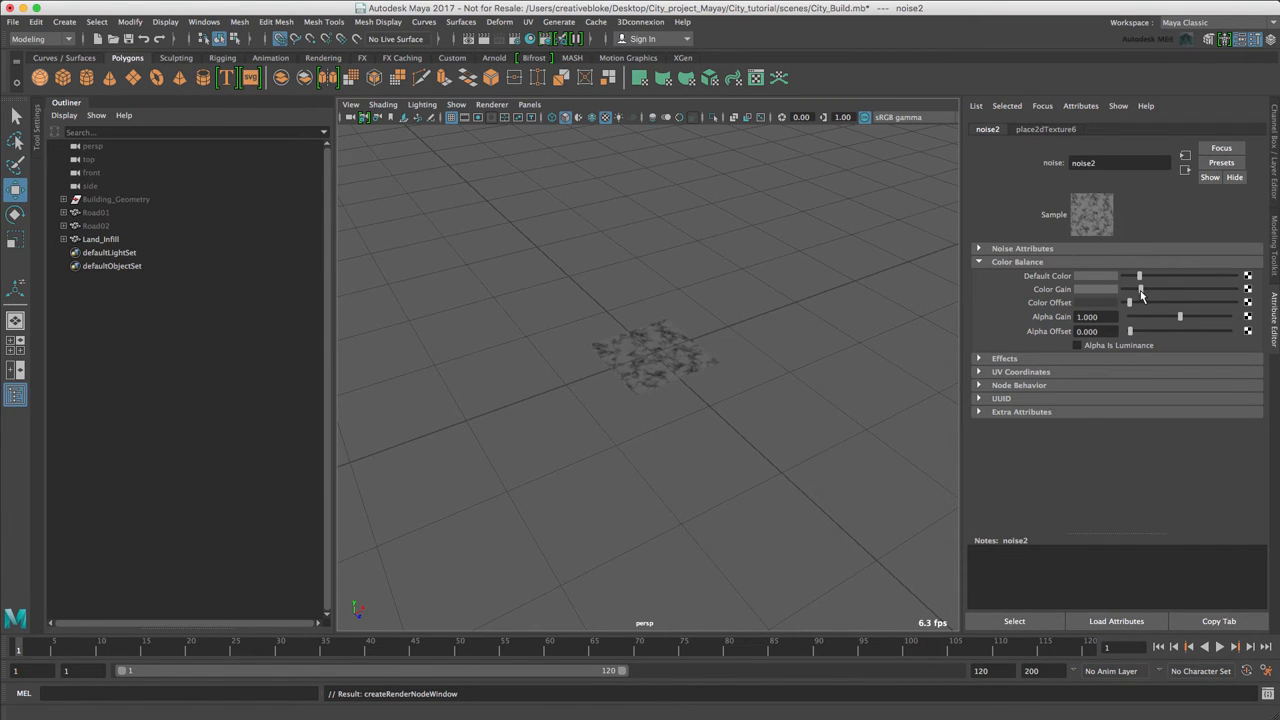
left_click_drag(1140, 289, 1130, 289)
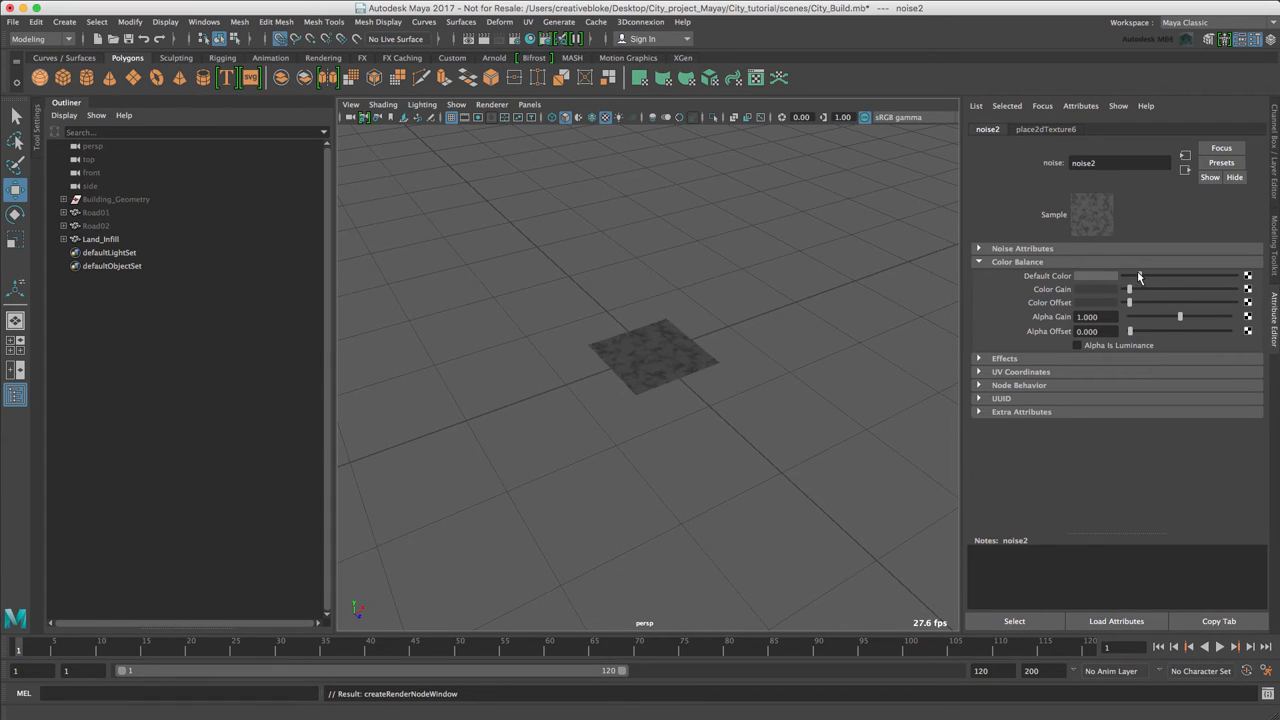
left_click(1095, 275)
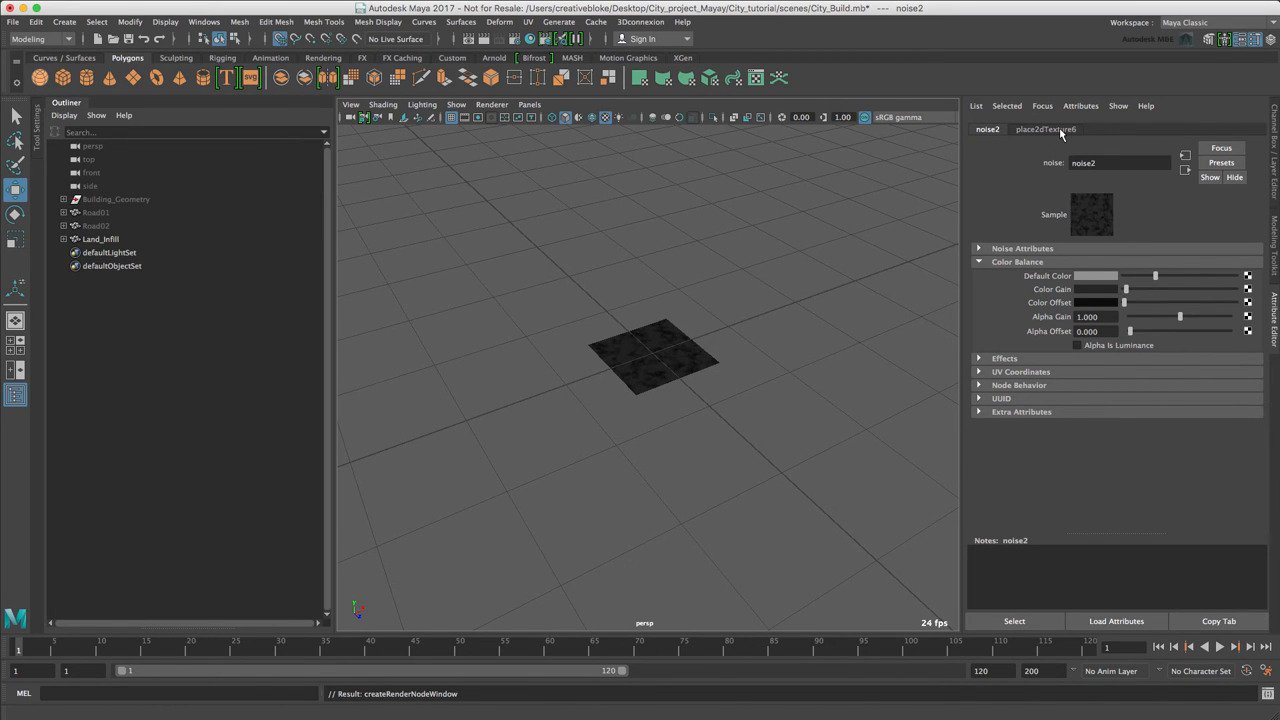
Set the place2dTexture6 Repeat UV to 4.000 in each direction
left_click(1044, 129)
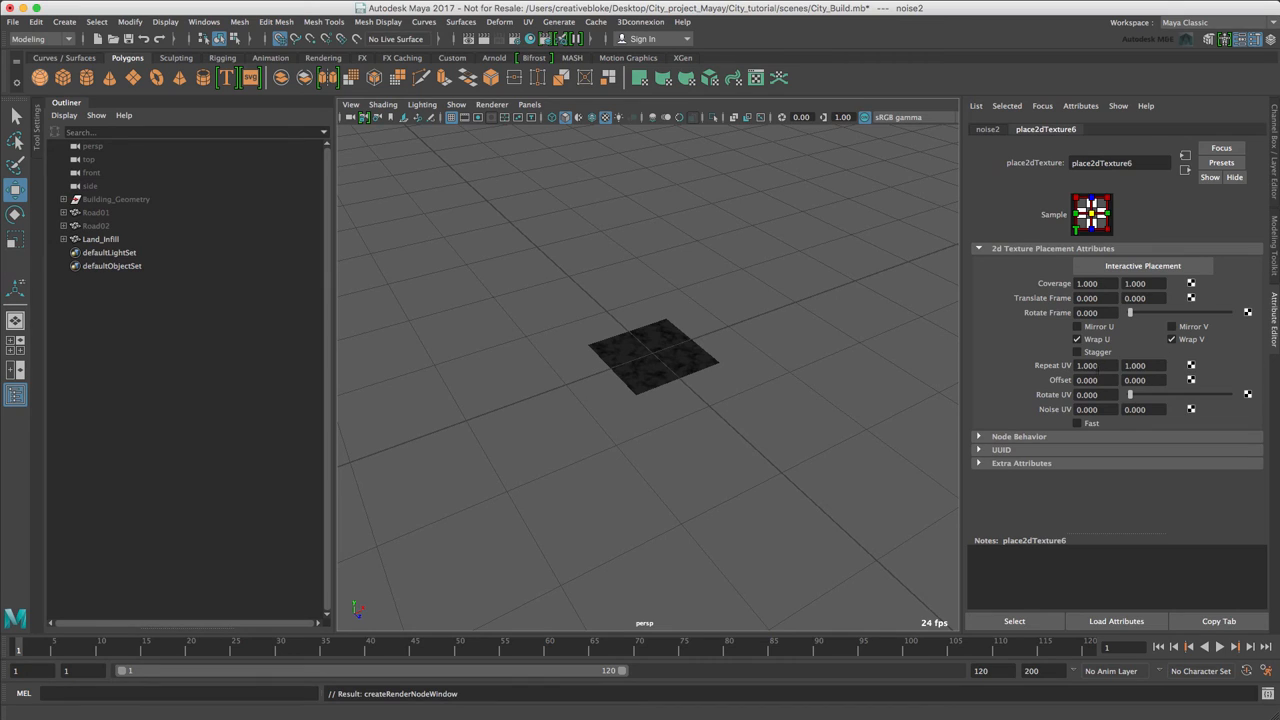
triple_click(1090, 365)
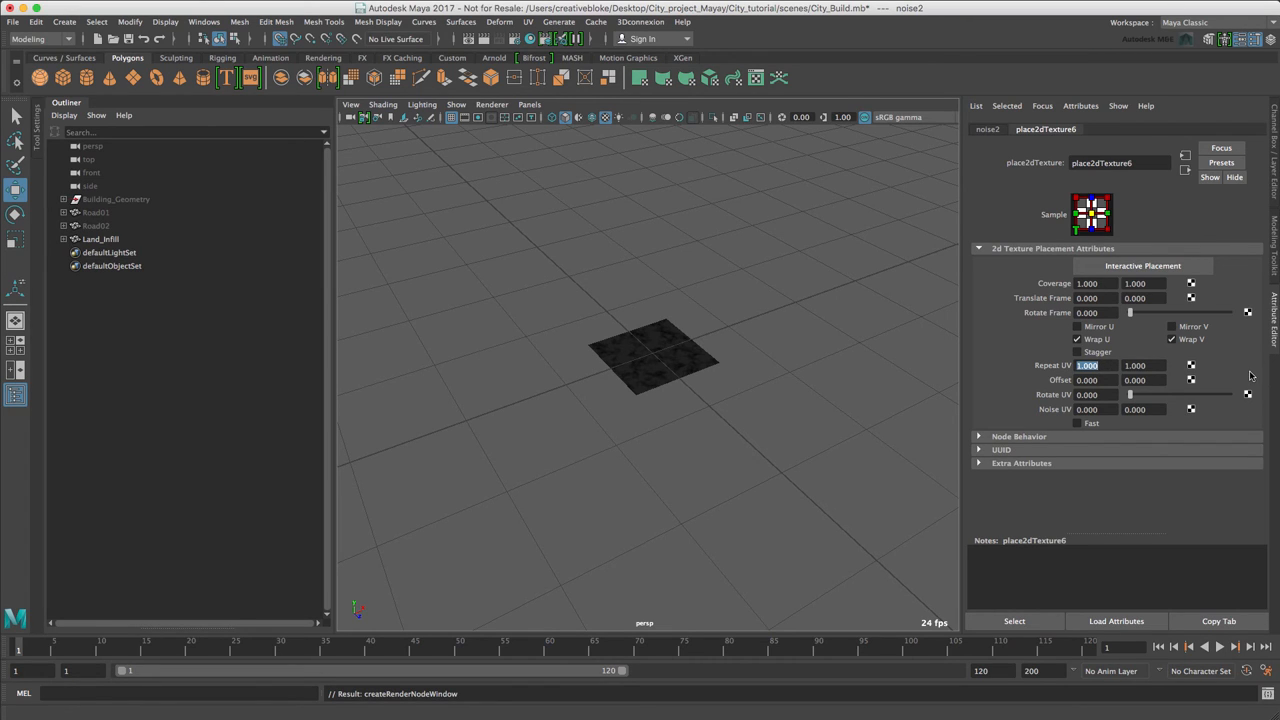
type("4.000")
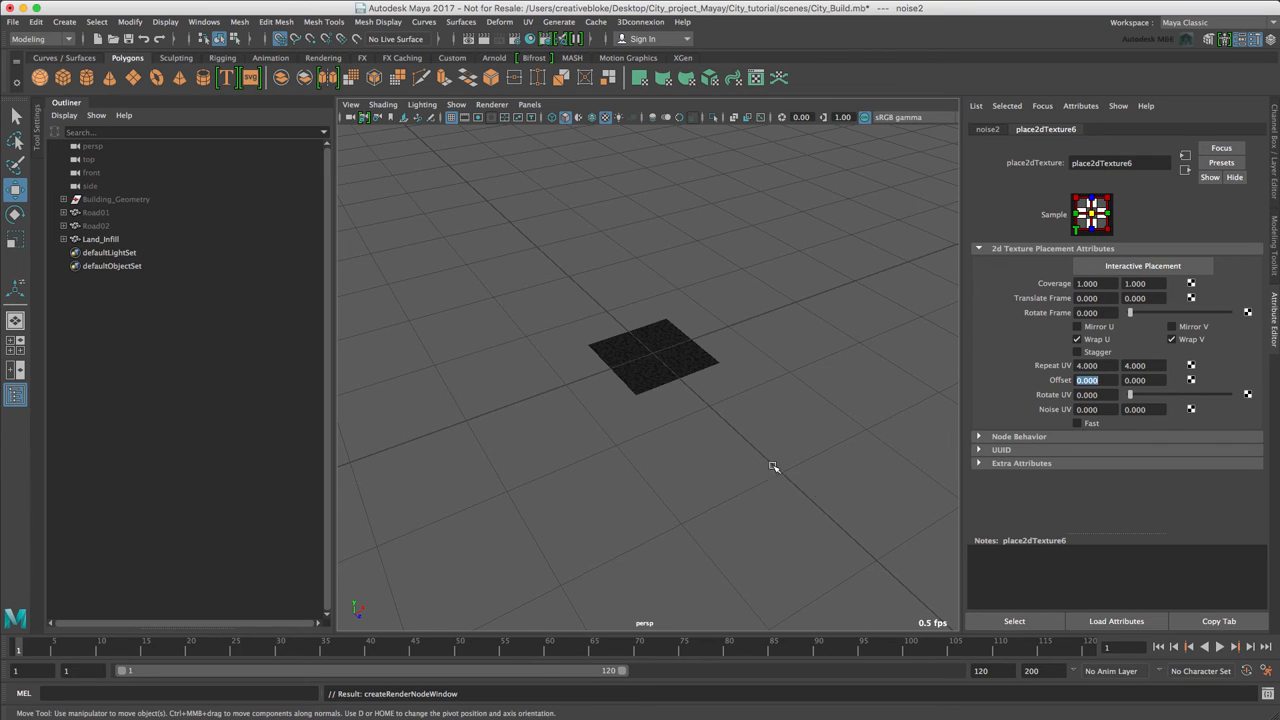
mouse_move(741, 460)
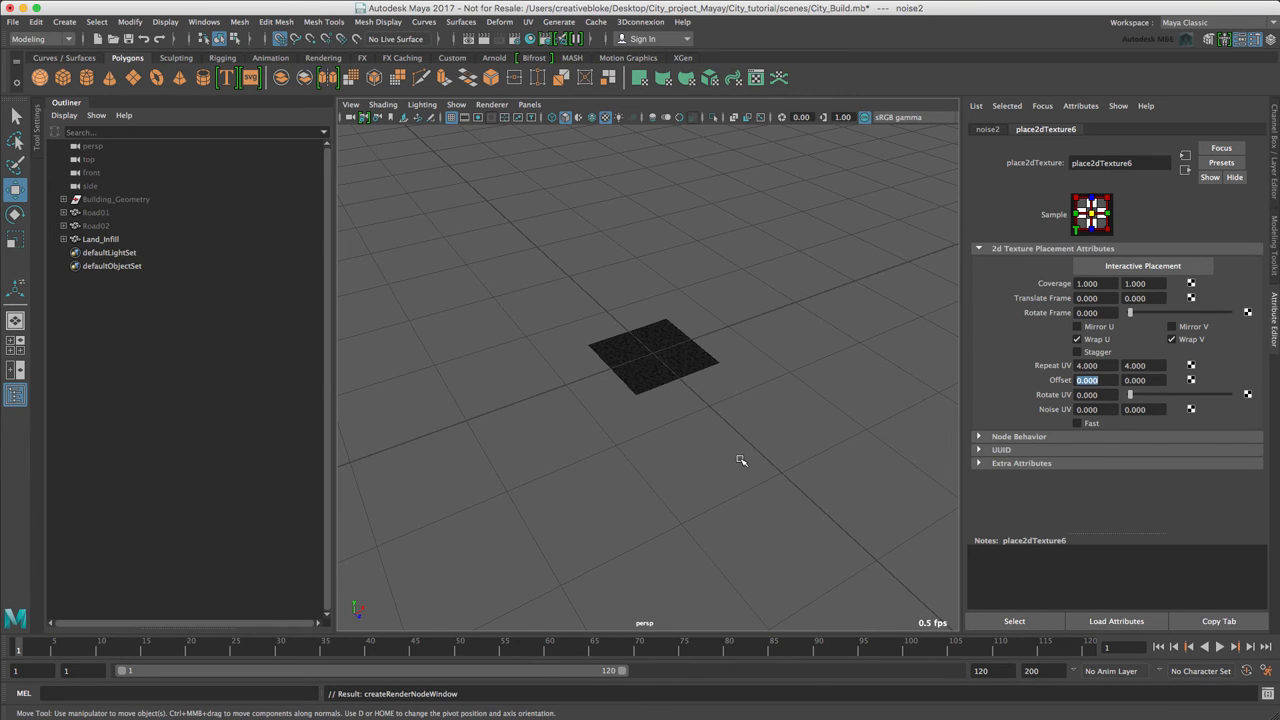